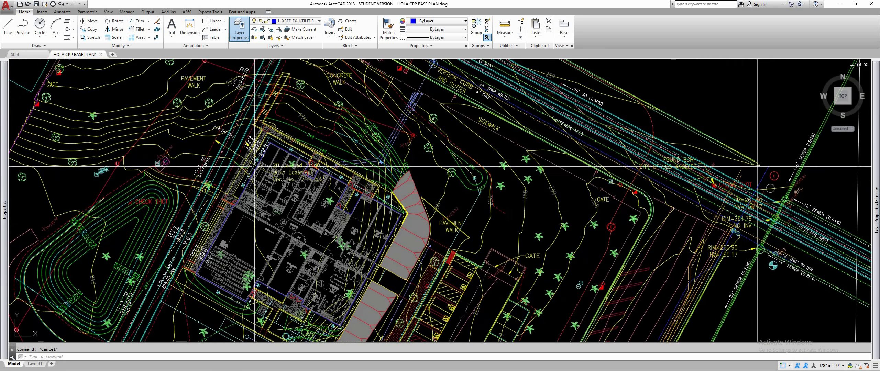
# Step: Zoom to extents so the whole site plan and its border fill the drawing window
pyautogui.write('DA')
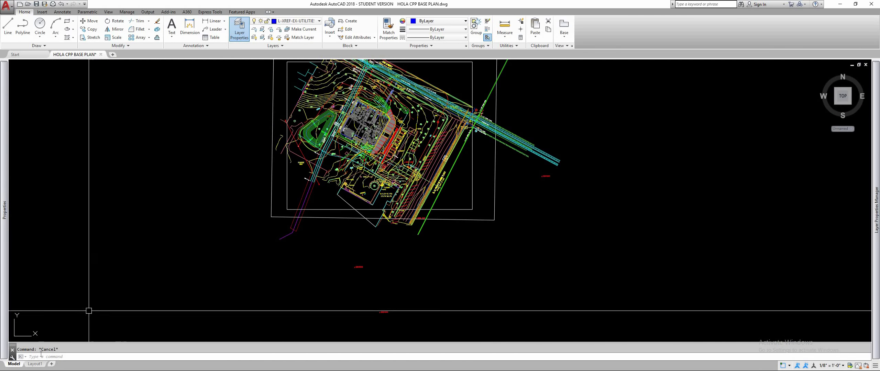
# Step: Rename Layout1 to 30x42, switch to it and erase its default viewport
pyautogui.rightClick(25, 364)
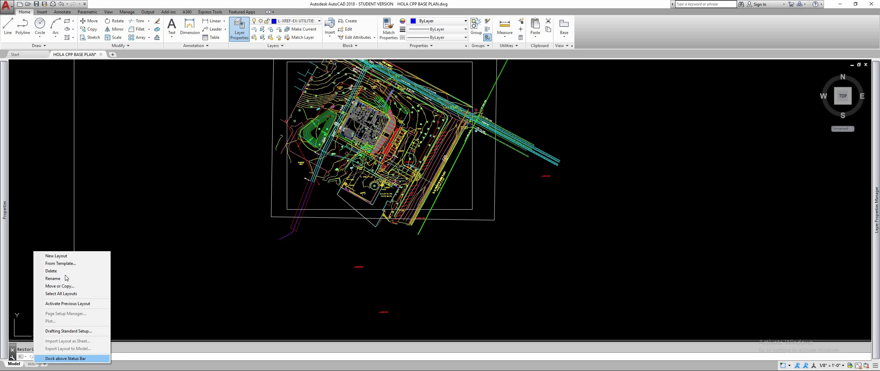
pyautogui.click(51, 271)
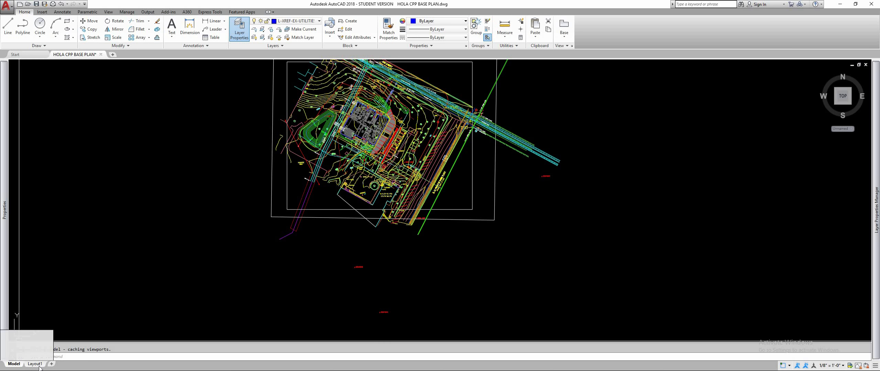
pyautogui.moveTo(36, 364)
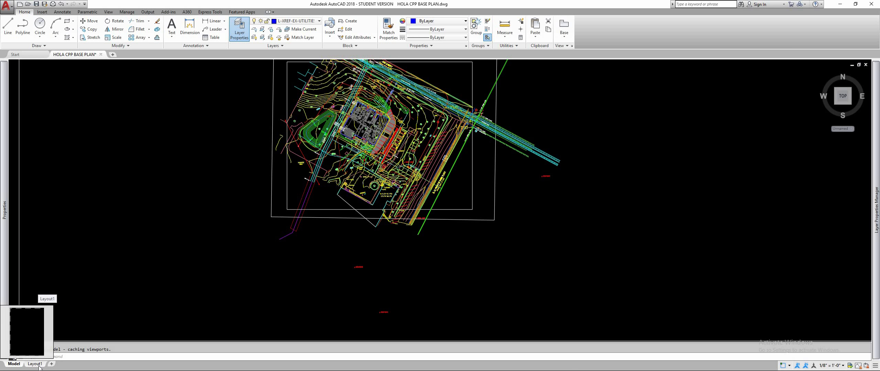
pyautogui.click(34, 364)
pyautogui.write('30x42')
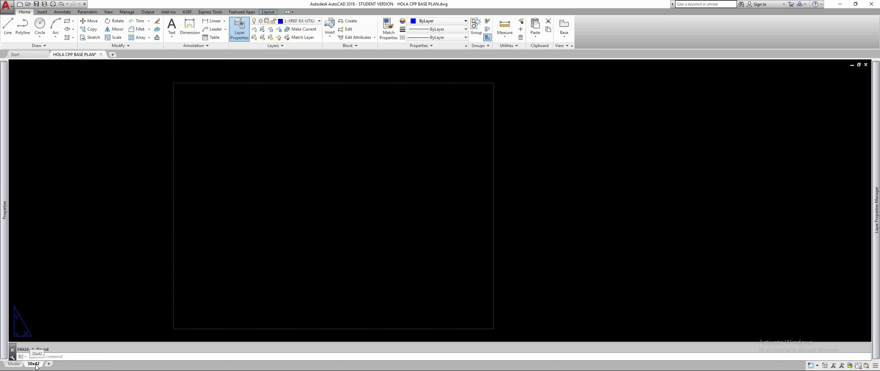
# Step: From the 30x42 tab's Page Setup Manager, create a new page setup named 30x42
pyautogui.rightClick(33, 355)
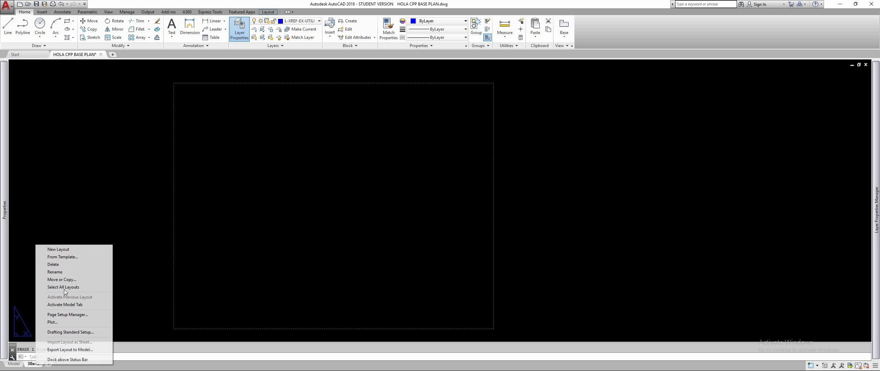
pyautogui.moveTo(75, 317)
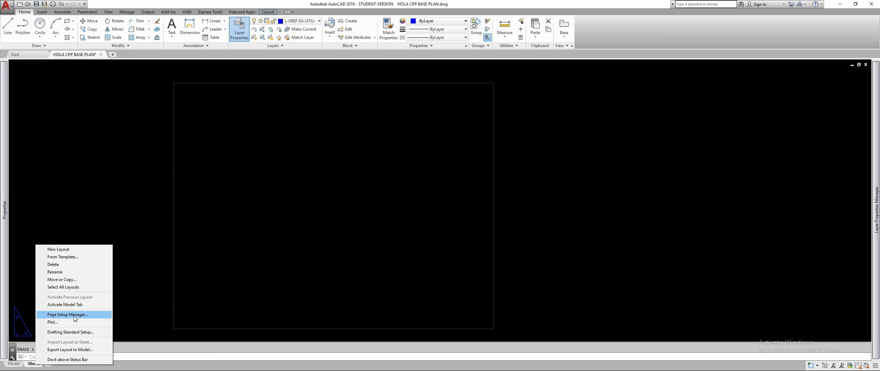
pyautogui.click(70, 315)
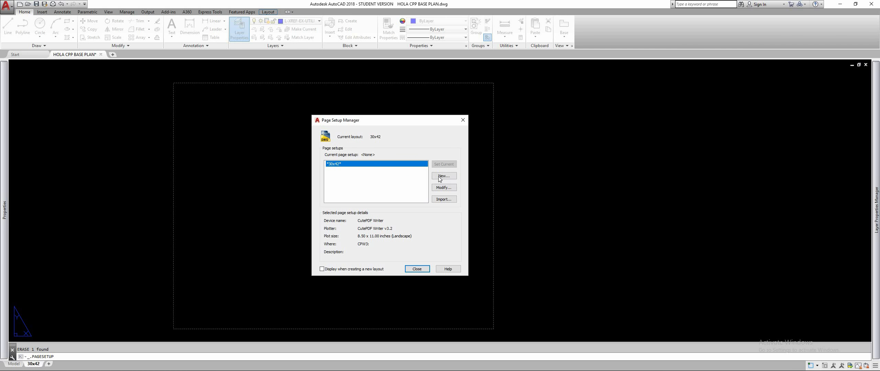
pyautogui.click(445, 176)
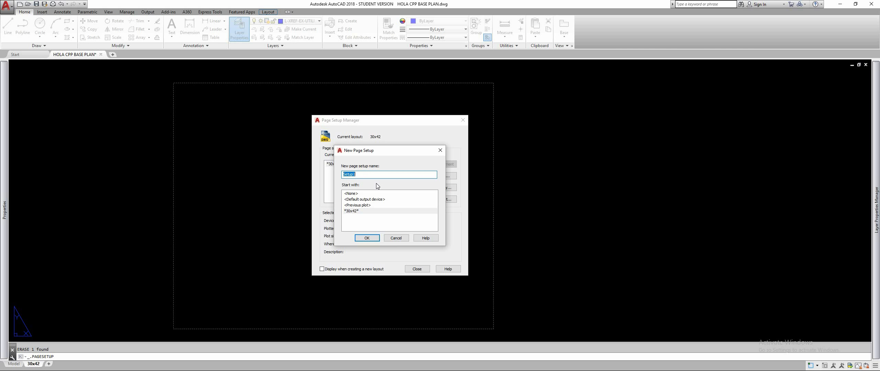
pyautogui.write('30x42')
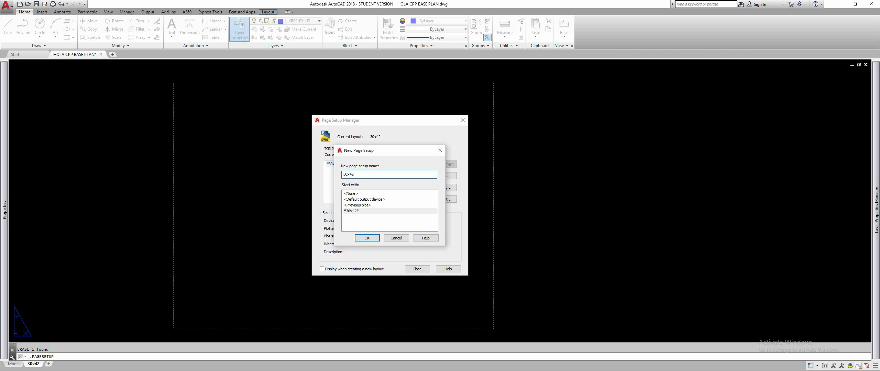
pyautogui.click(367, 238)
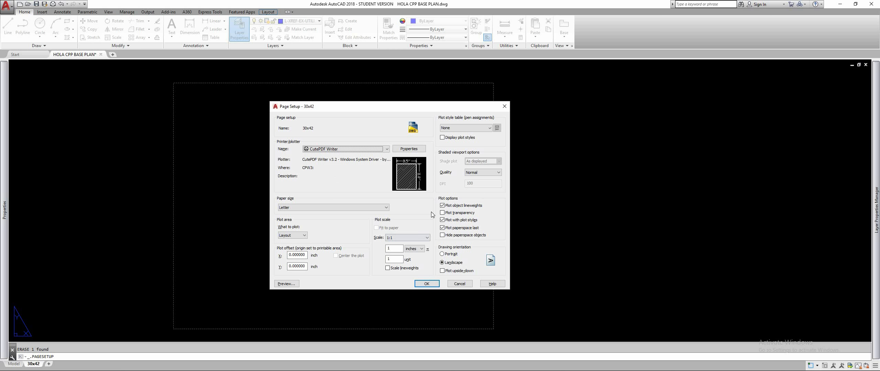
# Step: Set the page setup to AutoCAD PDF (General Documentation), ARCH expand E1 30x42 paper, portrait
pyautogui.click(386, 148)
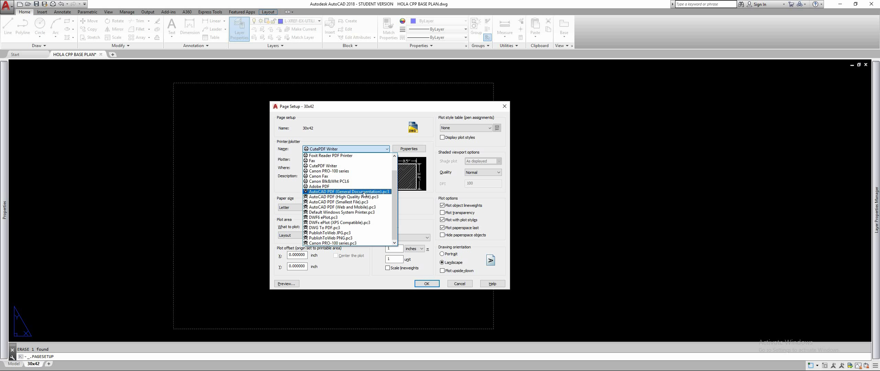
pyautogui.click(347, 191)
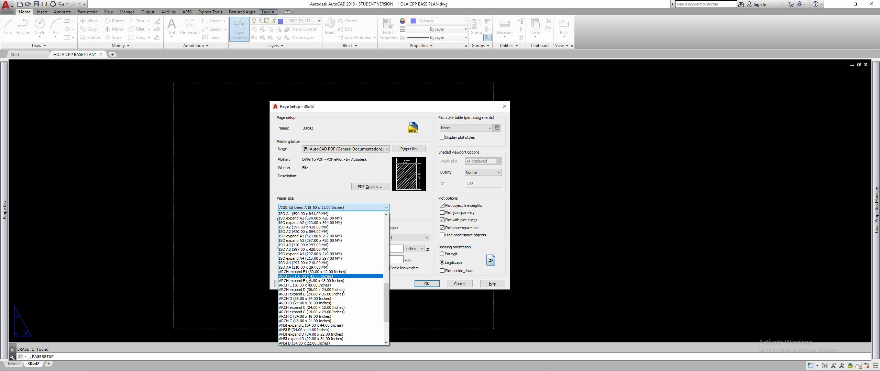
pyautogui.click(304, 276)
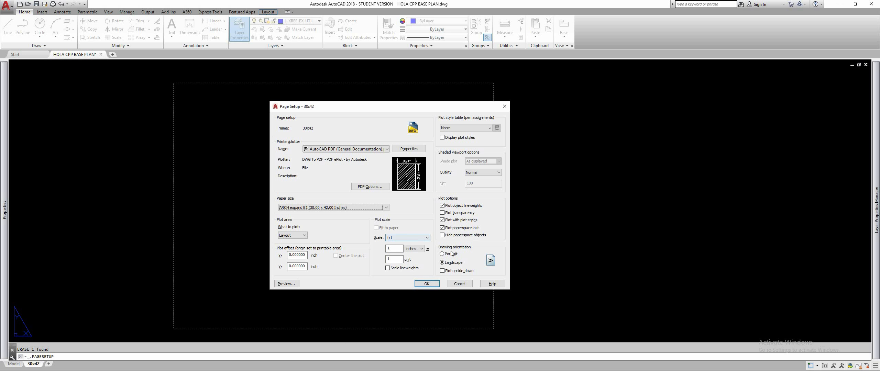
pyautogui.click(443, 253)
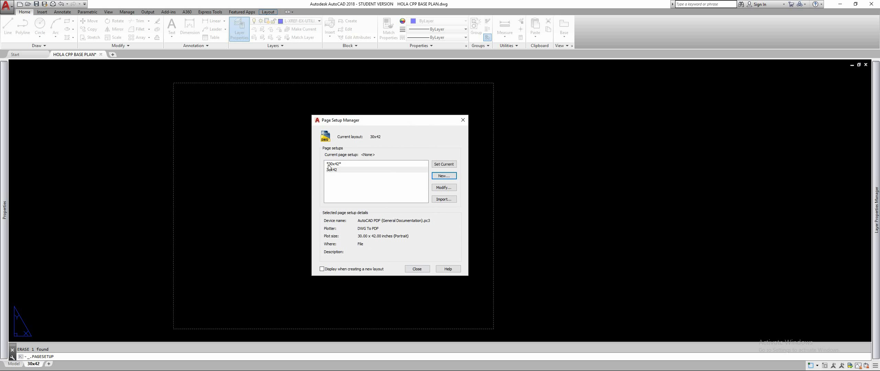
# Step: Make the 30x42 page setup current for the layout and close the manager
pyautogui.click(341, 170)
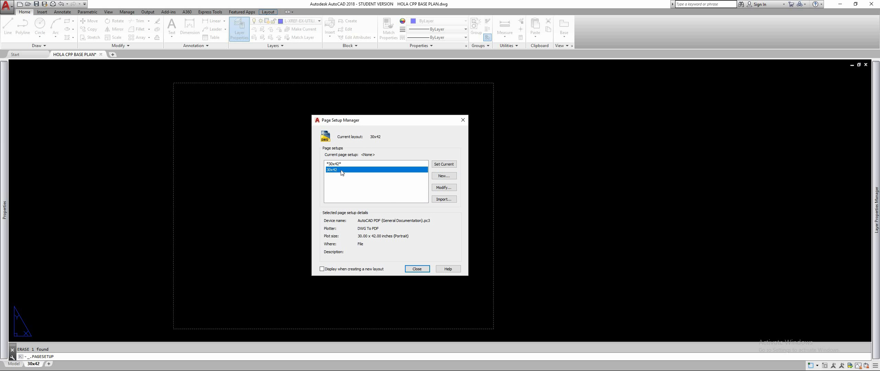
pyautogui.moveTo(340, 174)
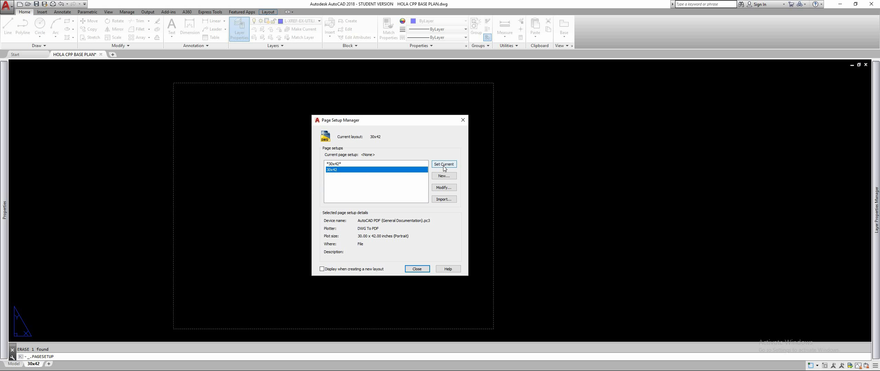
pyautogui.click(444, 163)
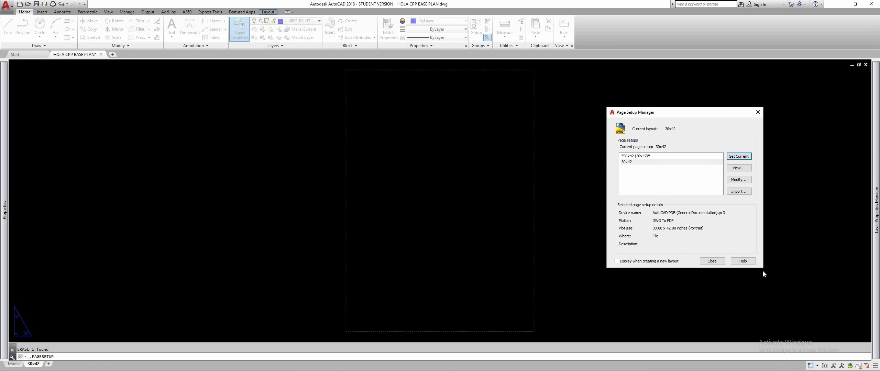
pyautogui.click(713, 261)
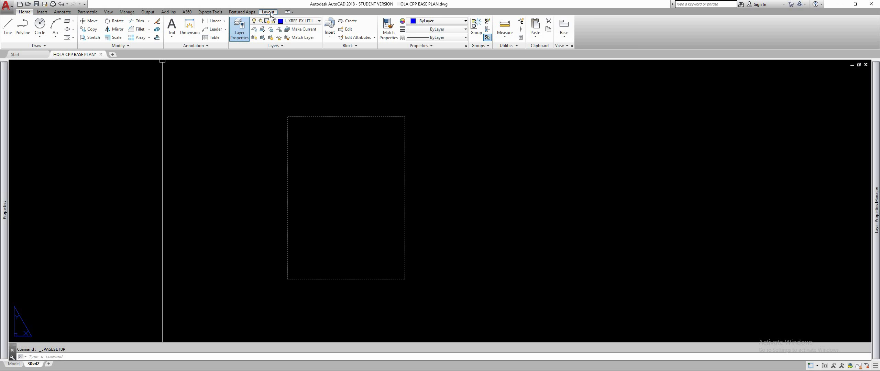
pyautogui.moveTo(329, 229)
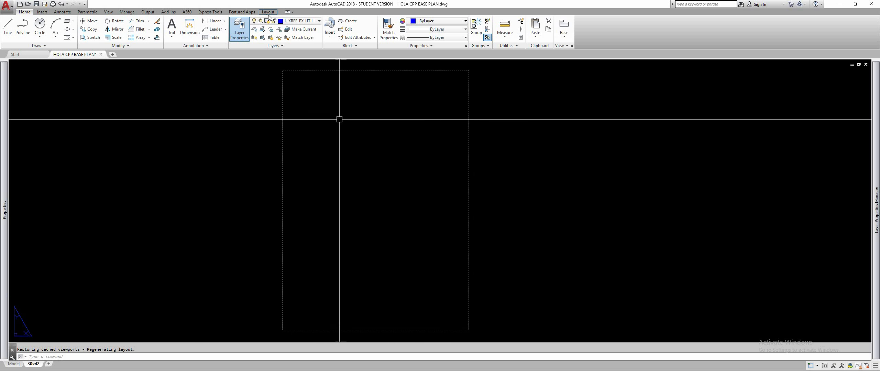
# Step: Start a polygonal viewport from the Layout ribbon's Layout Viewports list
pyautogui.click(268, 12)
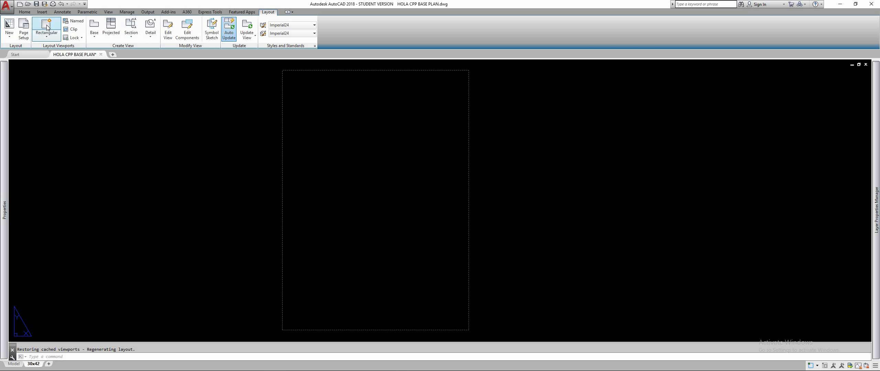
pyautogui.click(47, 37)
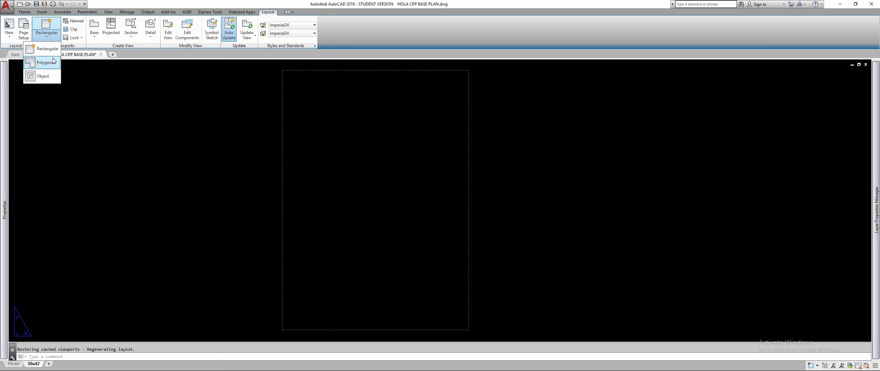
pyautogui.click(42, 63)
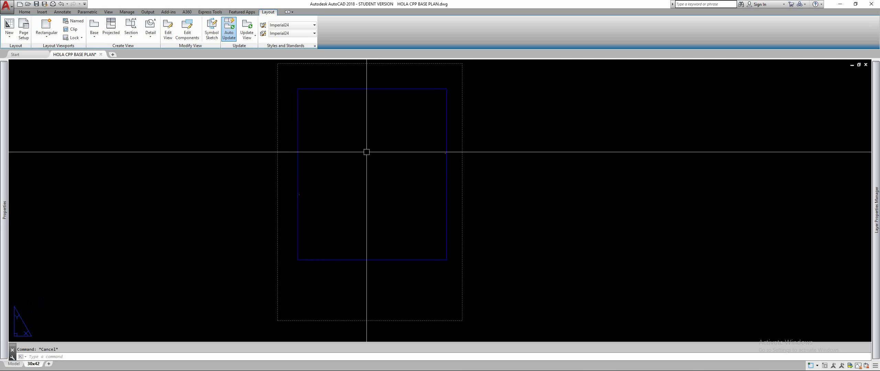
# Step: Activate model space inside the new viewport on the 30x42 sheet
pyautogui.doubleClick(367, 151)
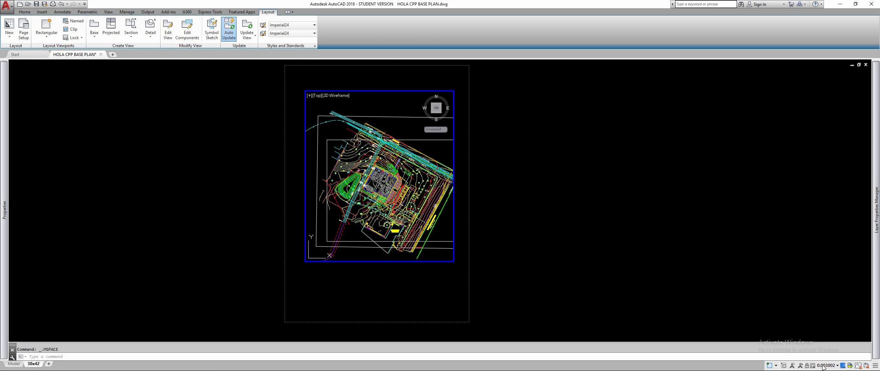
# Step: Set the viewport scale to 1" = 40' from the status-bar scale list
pyautogui.click(842, 366)
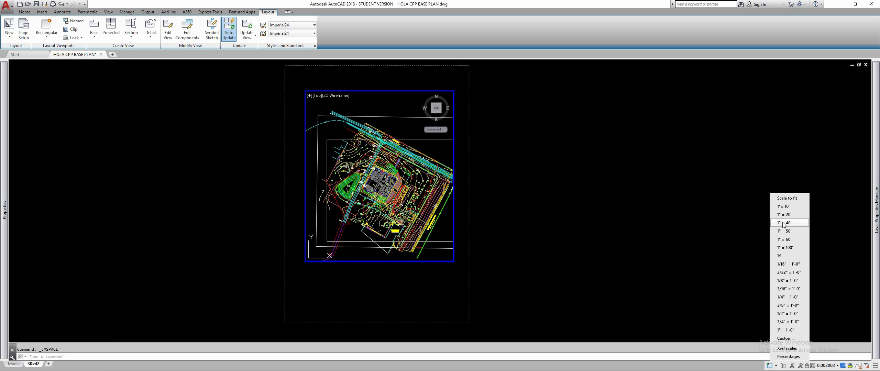
pyautogui.click(790, 223)
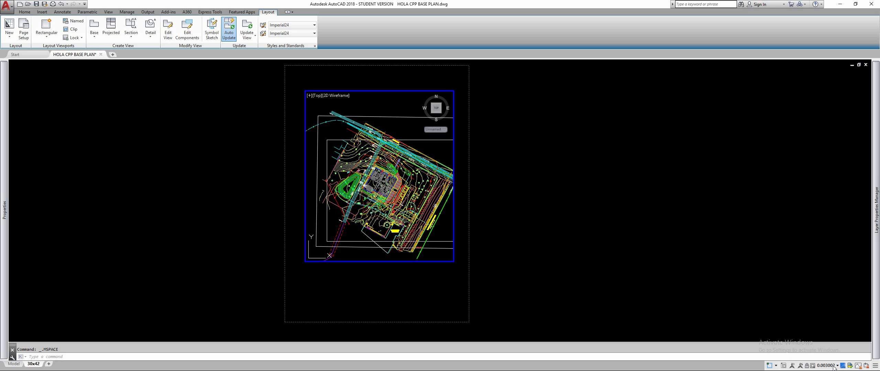
pyautogui.click(842, 366)
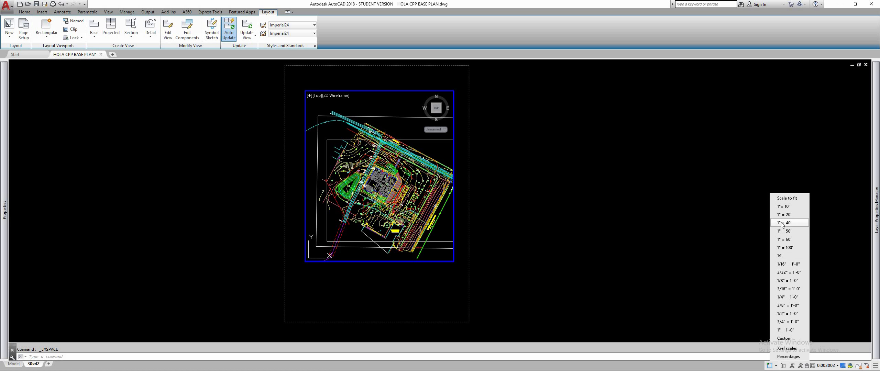
pyautogui.click(788, 222)
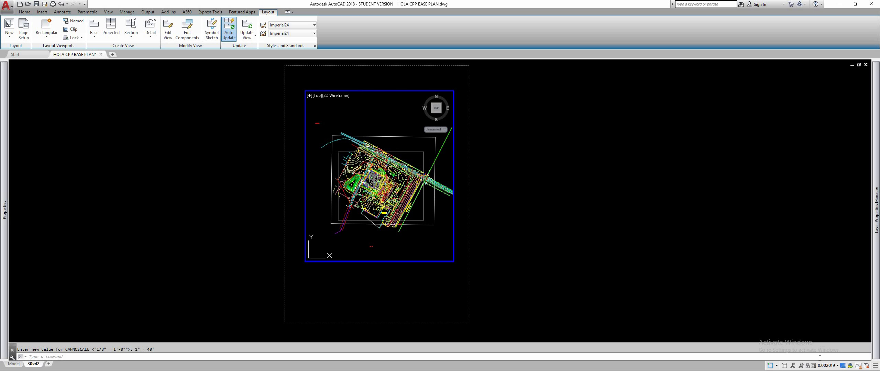
pyautogui.moveTo(825, 365)
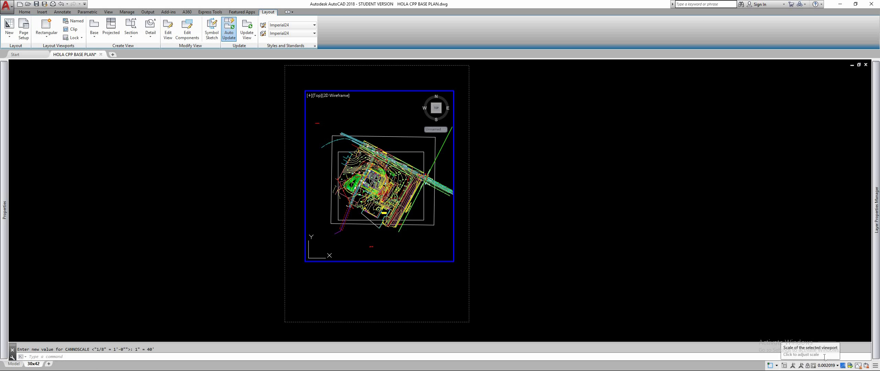
pyautogui.click(835, 366)
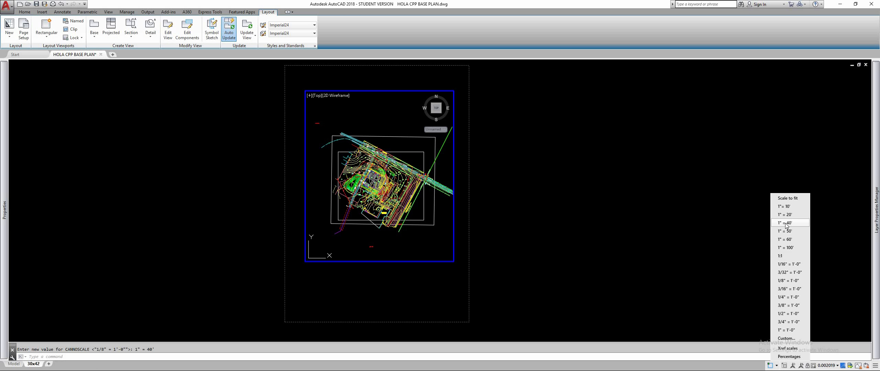
pyautogui.click(789, 223)
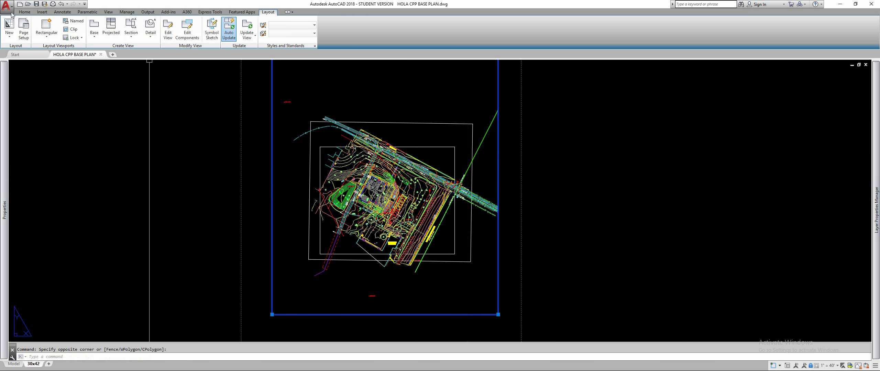
# Step: Select the viewport frame and move it to the DEFPOINTS layer
pyautogui.click(24, 11)
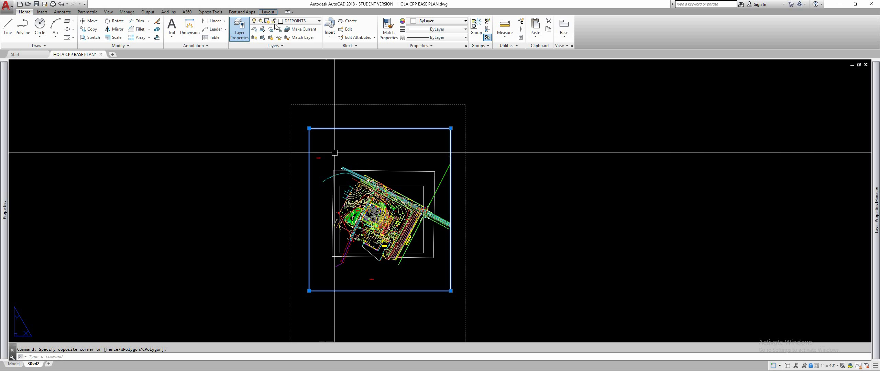
pyautogui.click(319, 20)
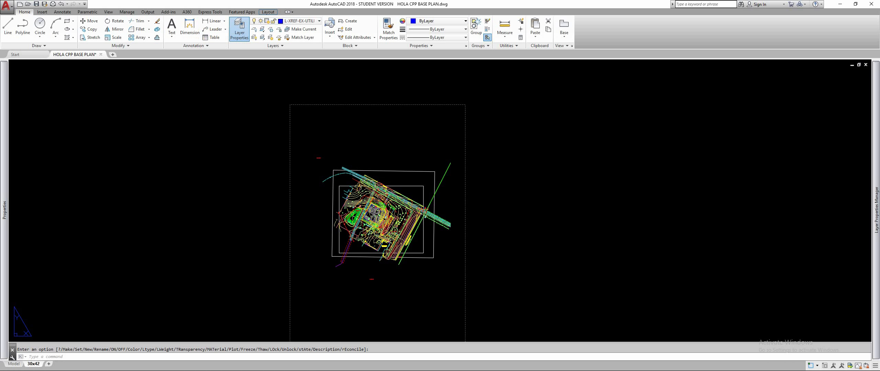
pyautogui.moveTo(355, 142)
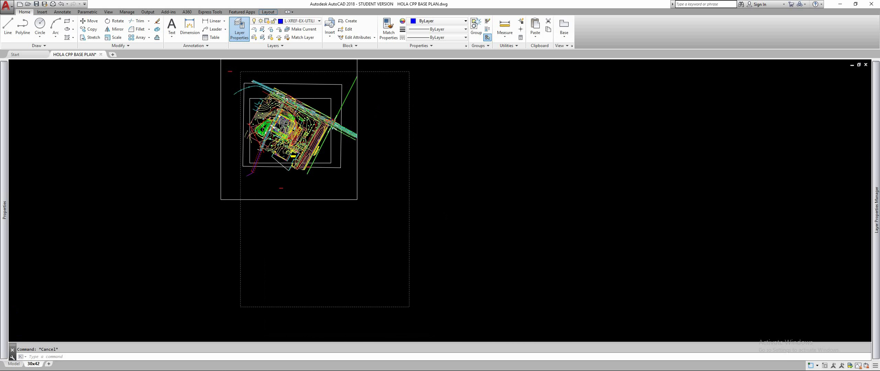
pyautogui.moveTo(384, 173)
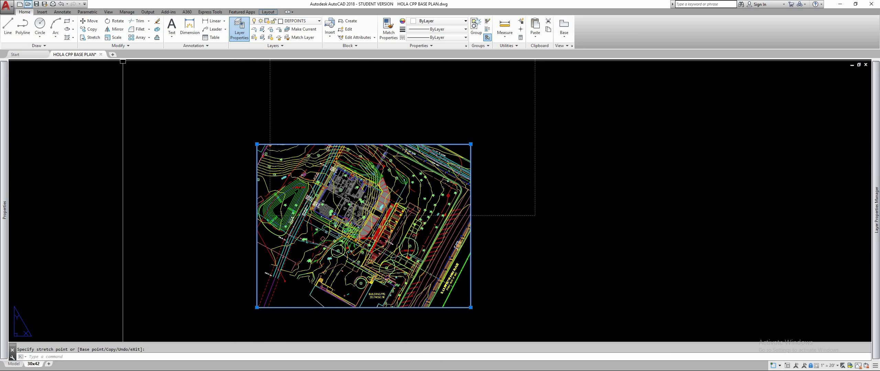
pyautogui.moveTo(558, 228)
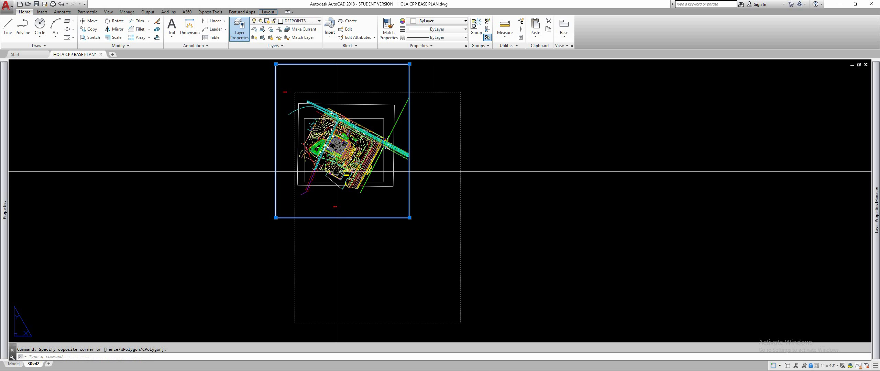
pyautogui.moveTo(339, 171)
pyautogui.write('PLOT')
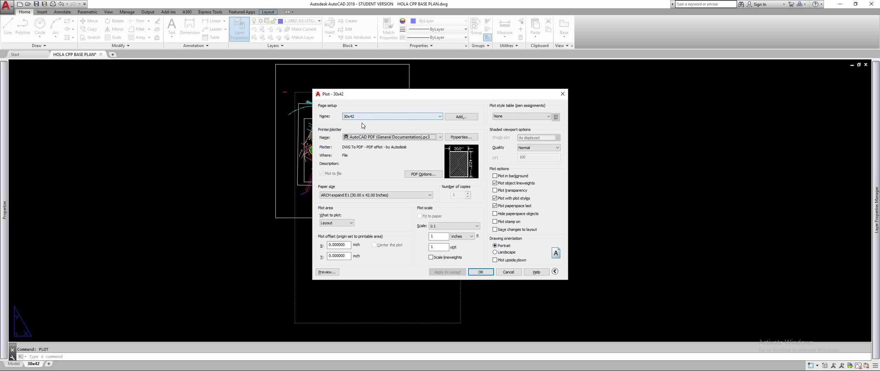
# Step: Plot to AutoCAD PDF (General Documentation) on ARCH expand E1 30x42 with monochrome.ctb, and preview
pyautogui.click(439, 137)
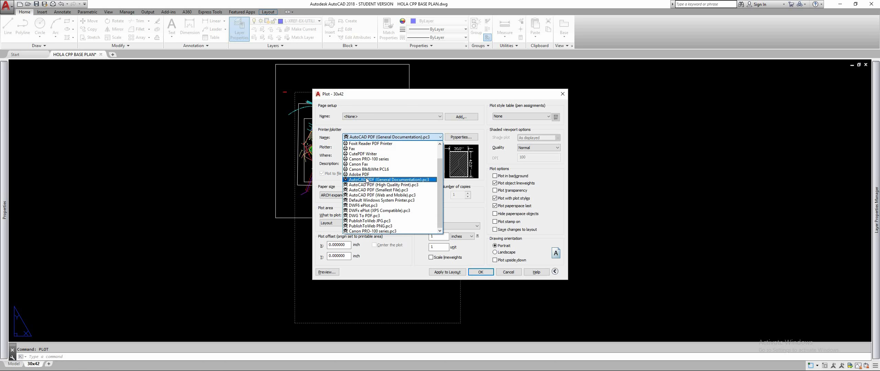
pyautogui.click(387, 180)
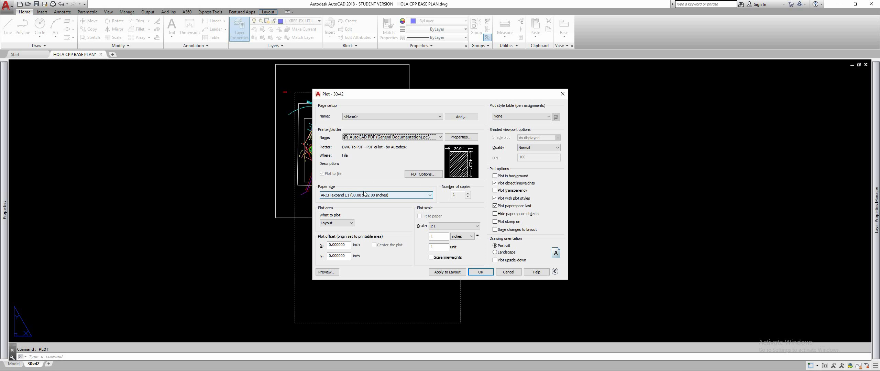
pyautogui.click(432, 195)
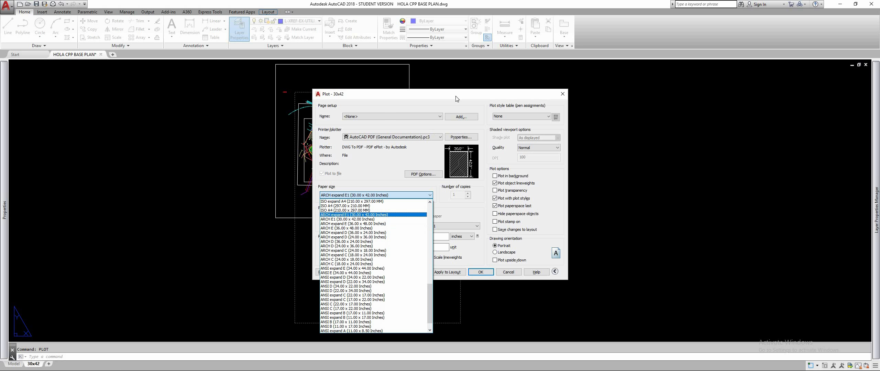
pyautogui.click(547, 117)
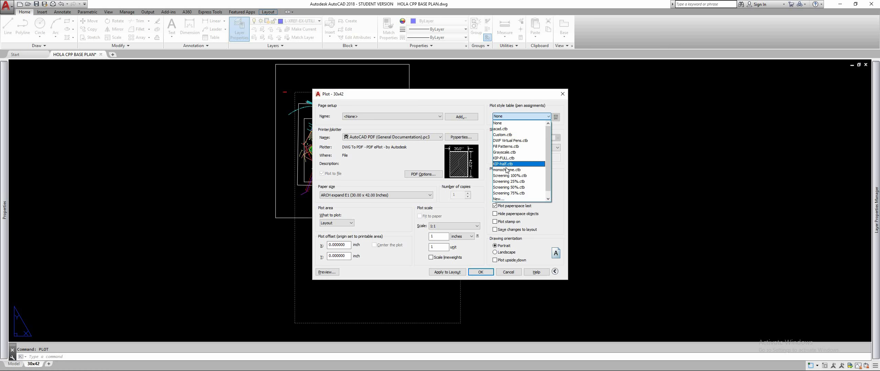
pyautogui.click(506, 170)
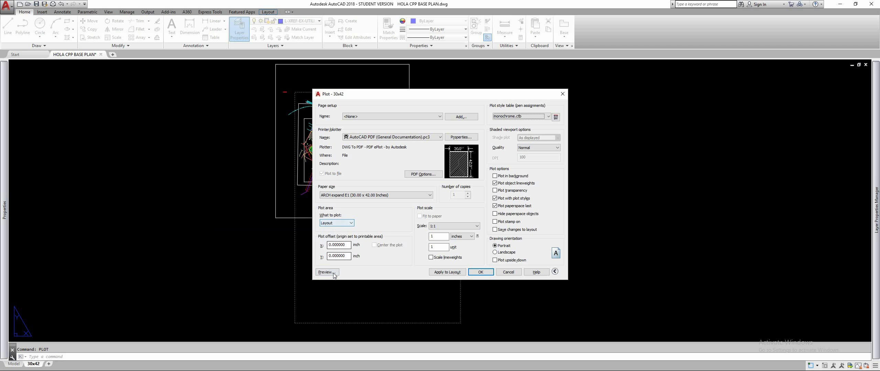
pyautogui.click(326, 273)
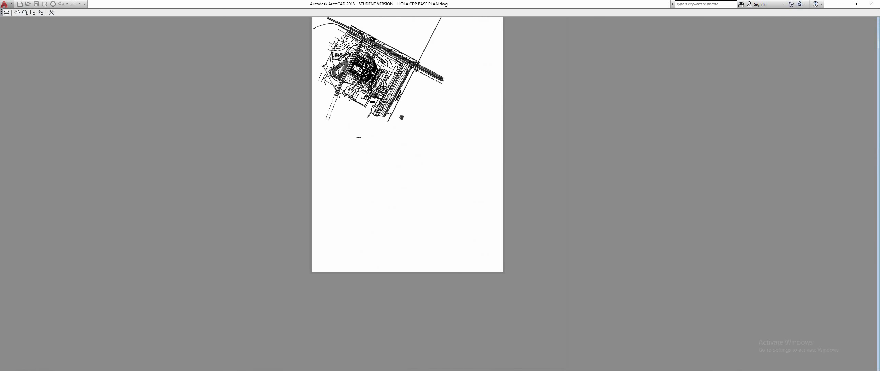
pyautogui.rightClick(401, 117)
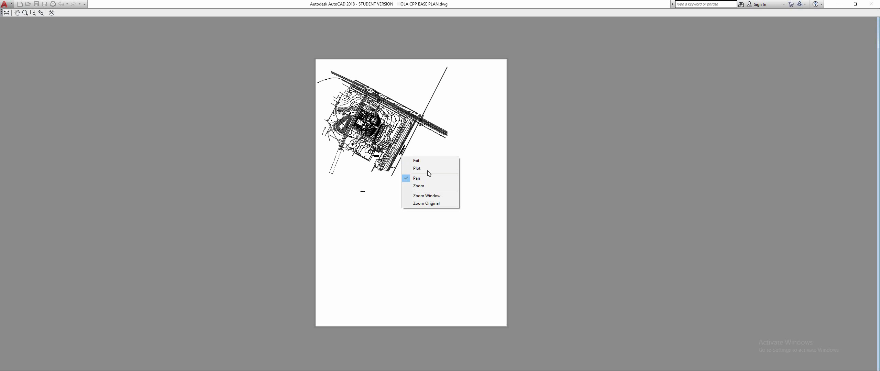
pyautogui.click(417, 168)
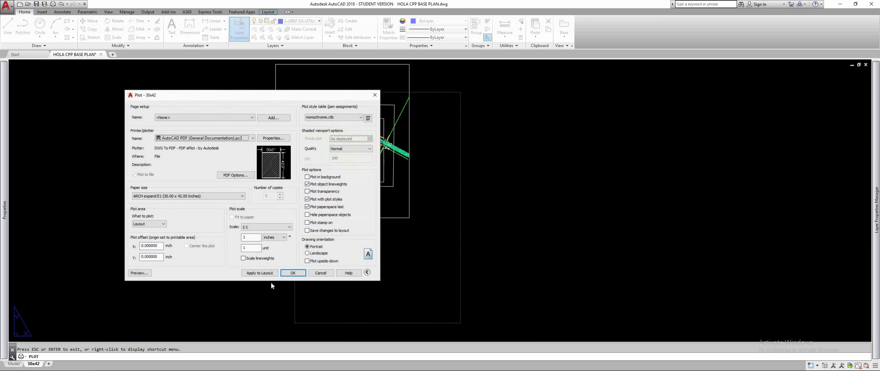